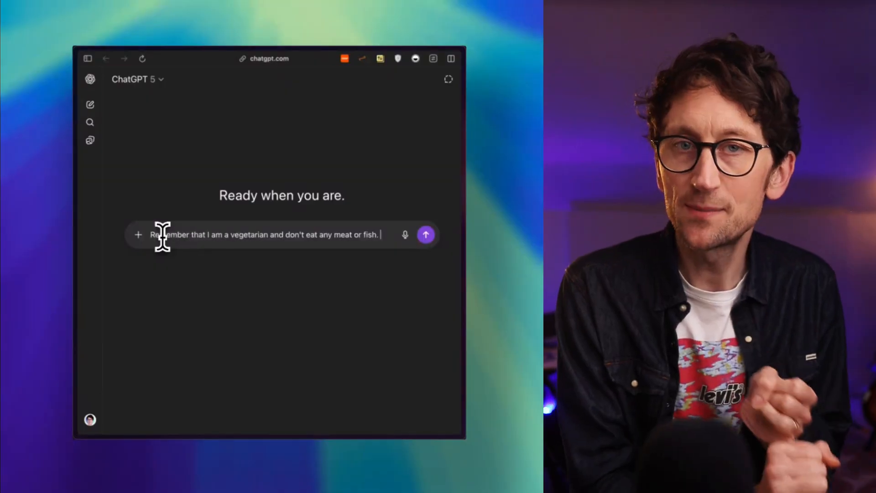
Send ChatGPT 'Remember that I am a vegetarian and don't eat any meat or fish.'.
left_click(426, 234)
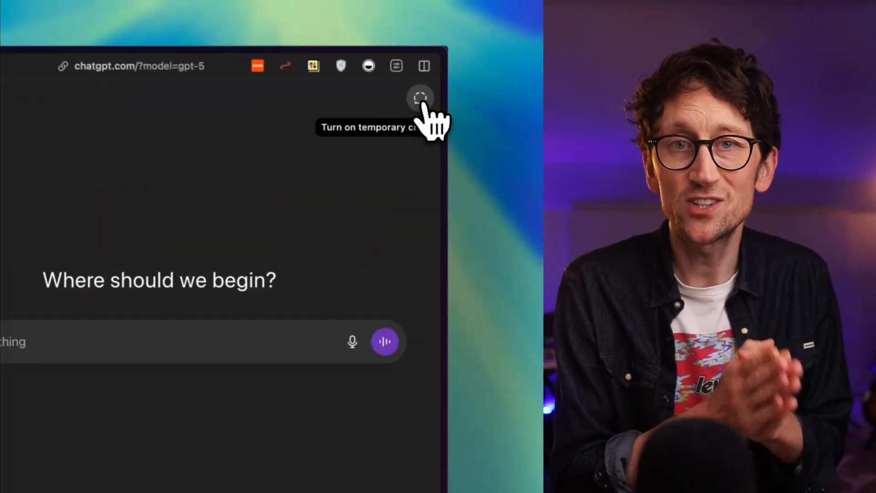
Switch the new ChatGPT conversation to temporary chat using the top-right toggle.
left_click(420, 97)
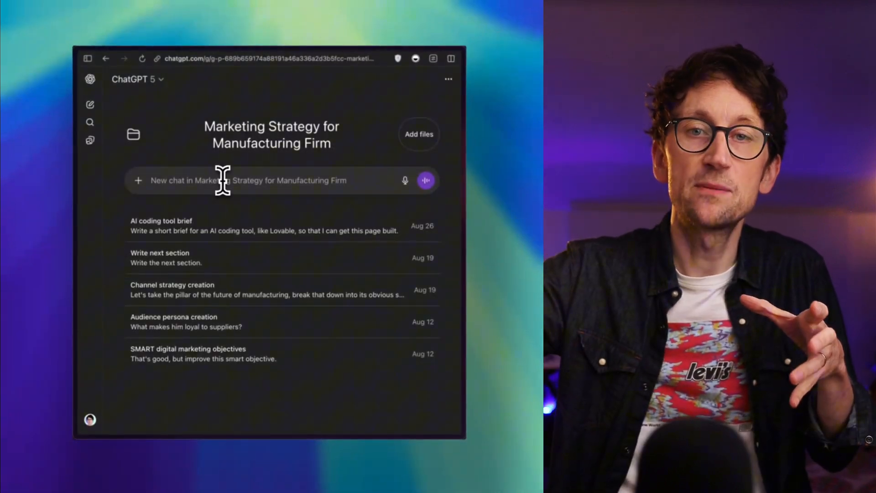
Type 'what should the content pillars be for' in the Marketing Strategy project's new chat.
type("w")
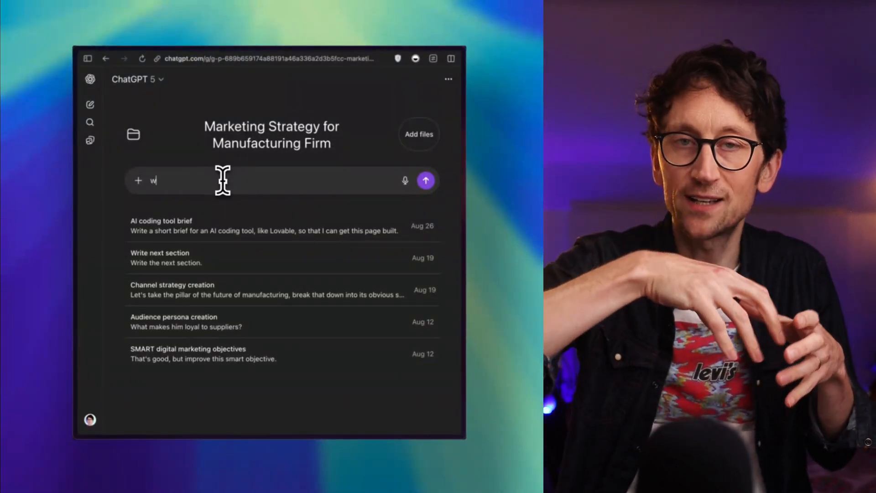
type("hat should the")
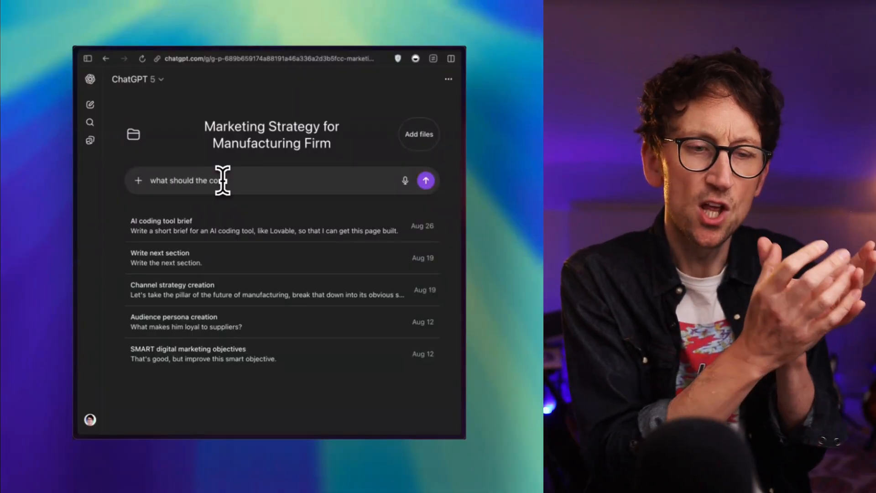
type("content")
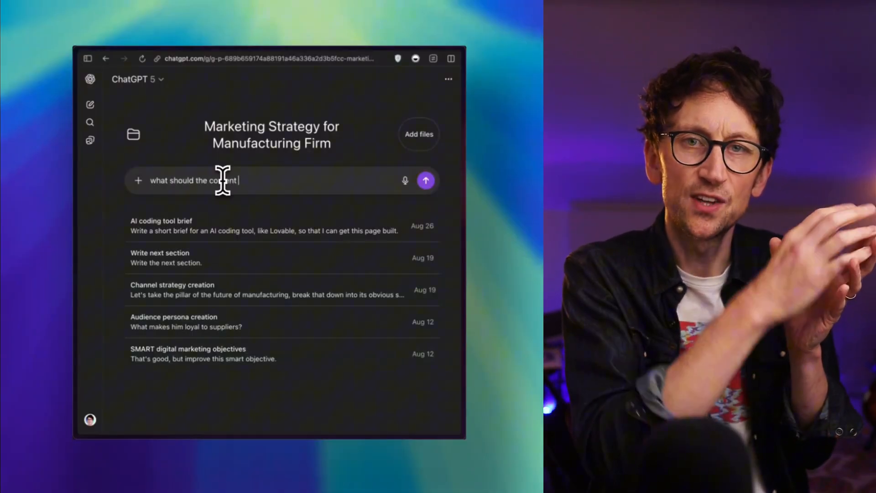
type("pillars be for")
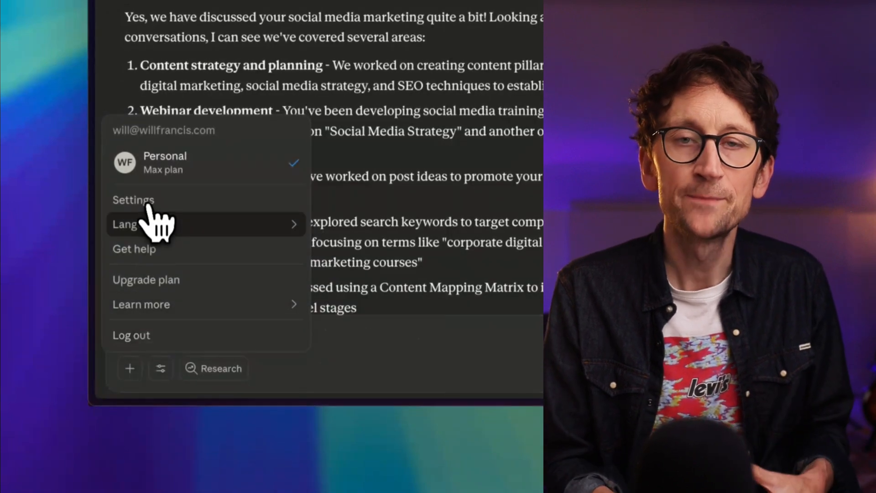
Go to Claude's Settings from the account name menu at bottom-left.
left_click(134, 200)
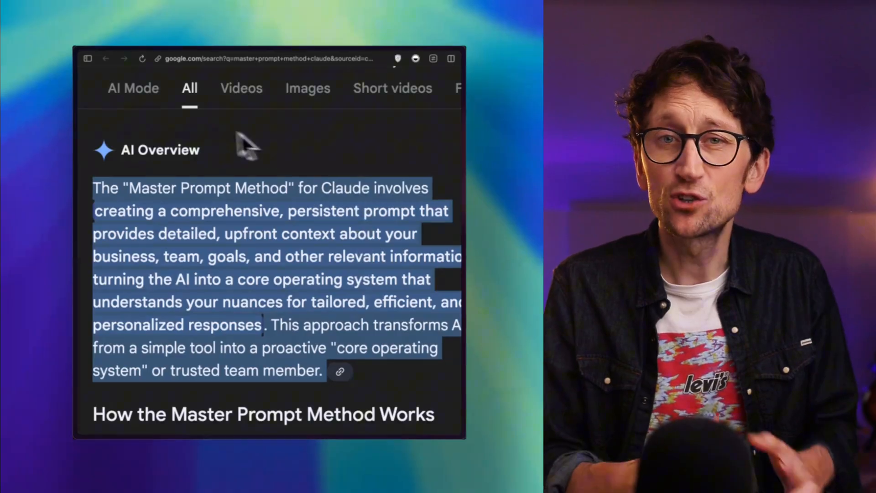
Scroll through Google's AI Overview for 'master prompt method claude'.
scroll("down", 3)
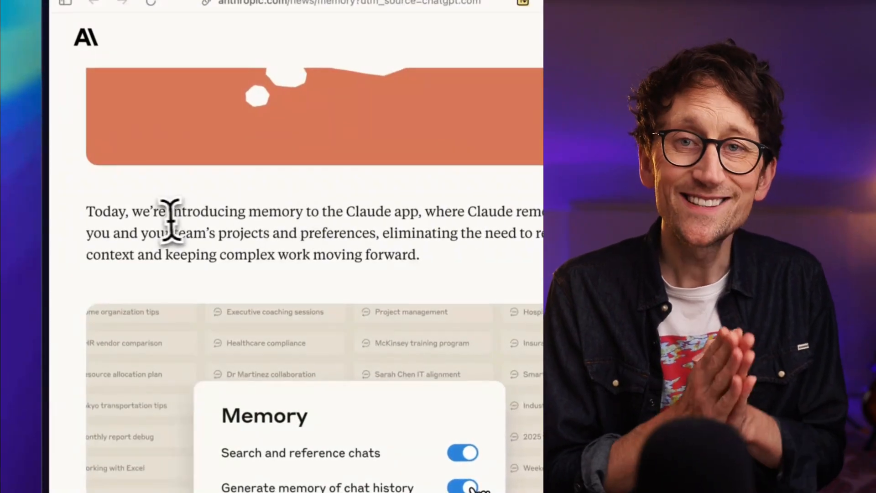
Select 'introducing memory to the Claude app' on Anthropic's article and scroll down.
left_click_drag(170, 211, 329, 212)
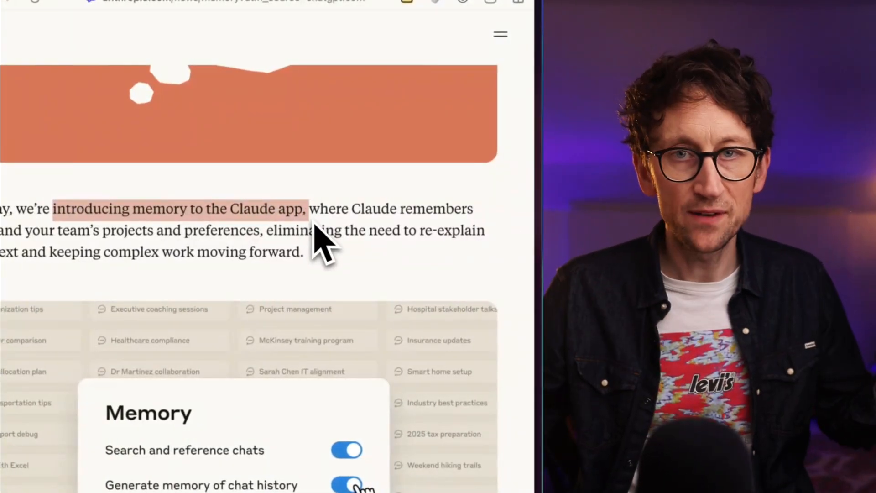
scroll("down", 3)
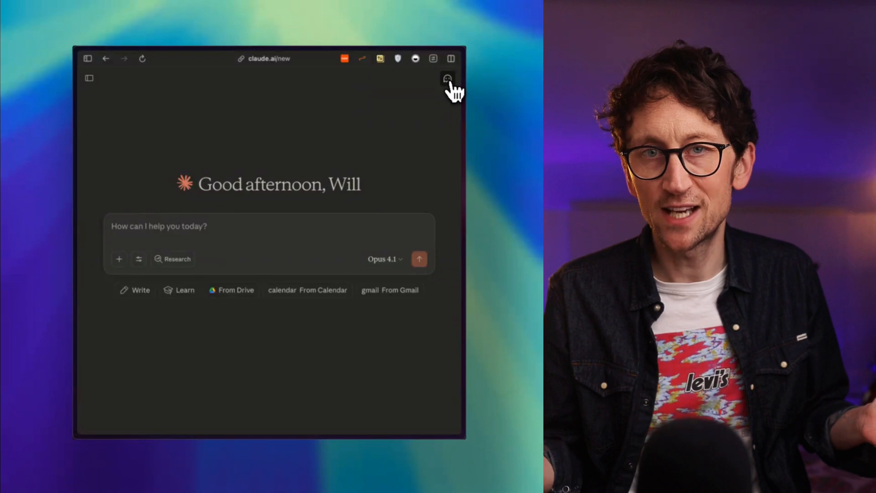
Begin an incognito Claude chat from the top-right icon on claude.ai/new.
left_click(448, 78)
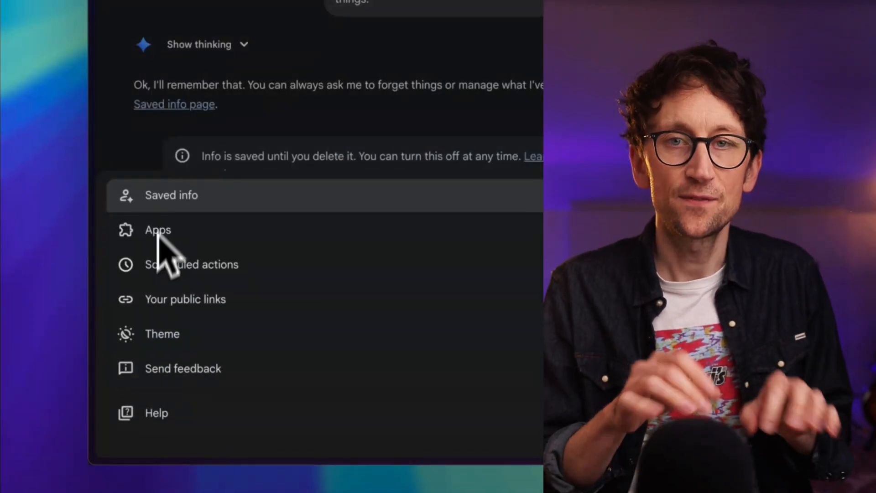
Choose Saved info from Gemini's Settings & help menu.
left_click(171, 195)
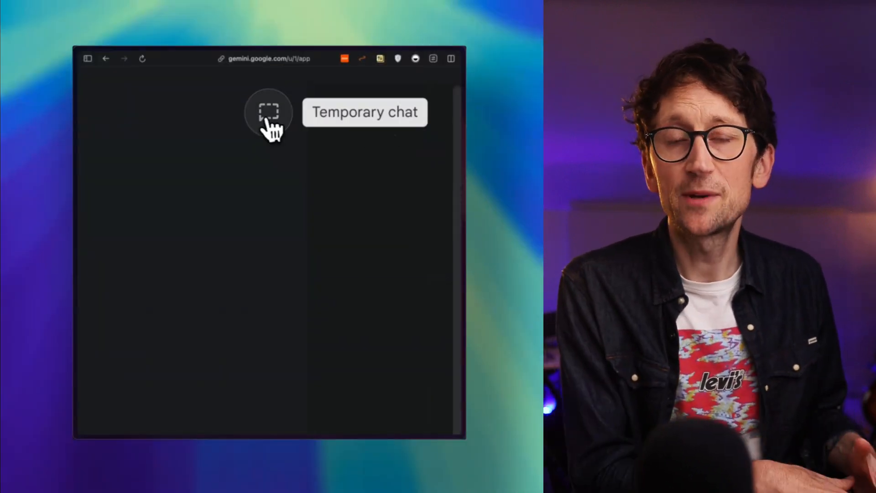
Start a Gemini temporary chat that isn't saved to history or used for training.
left_click(269, 112)
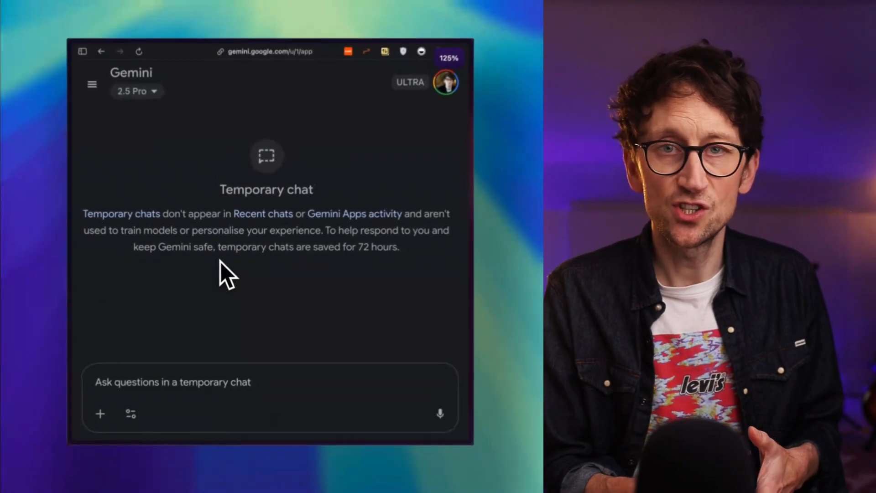